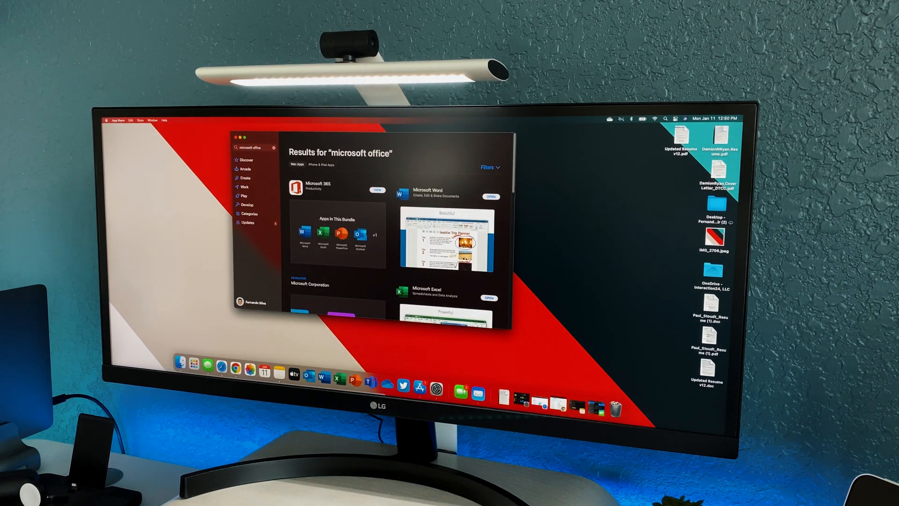
- Select the Microsoft 365 result among the 'microsoft office' App Store search results
left_click(318, 186)
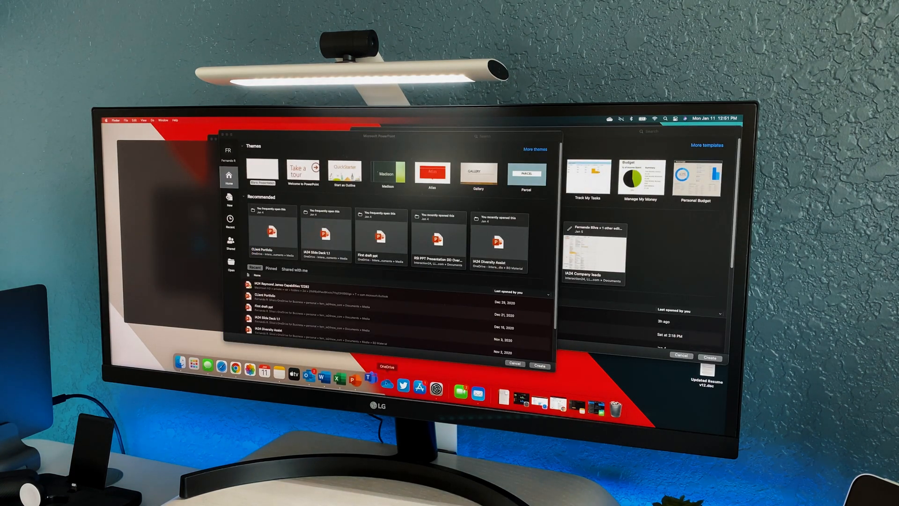
- Launch Microsoft Teams from the Dock and dismiss the org-wide team suggestion
left_click(366, 378)
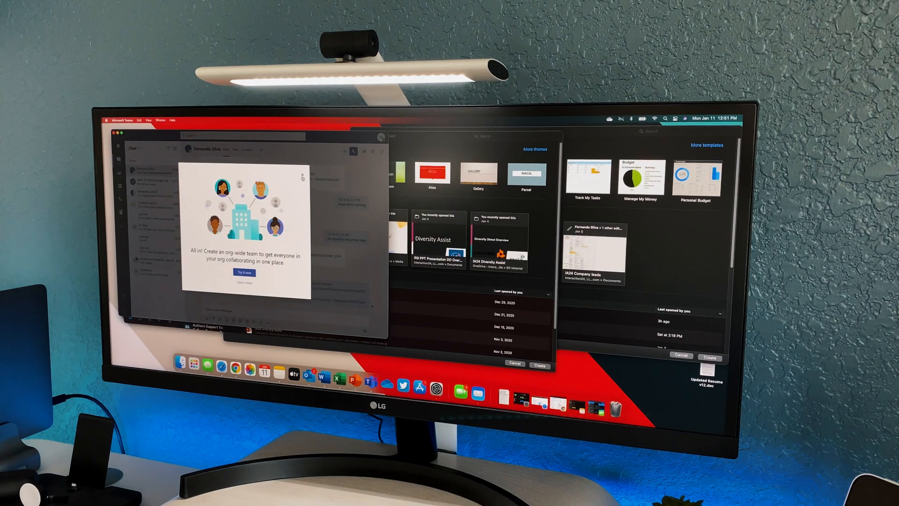
left_click(299, 173)
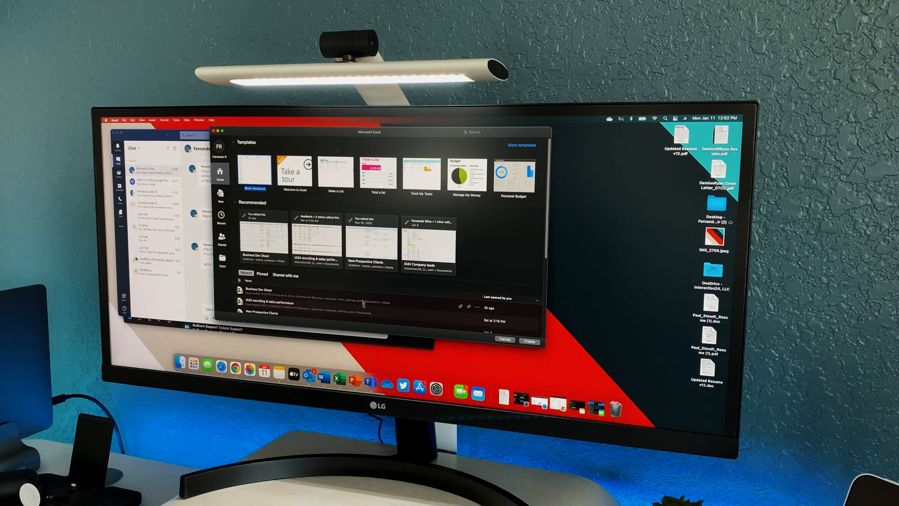
right_click(356, 377)
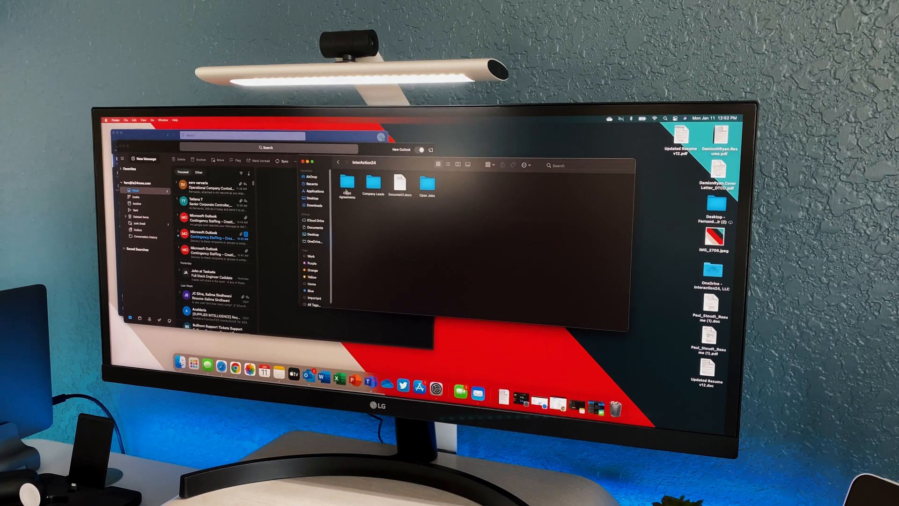
- Browse Open Jobs > Lamb Weston and select Cash Manager JD.docx stuck on Waiting to Update
double_click(427, 185)
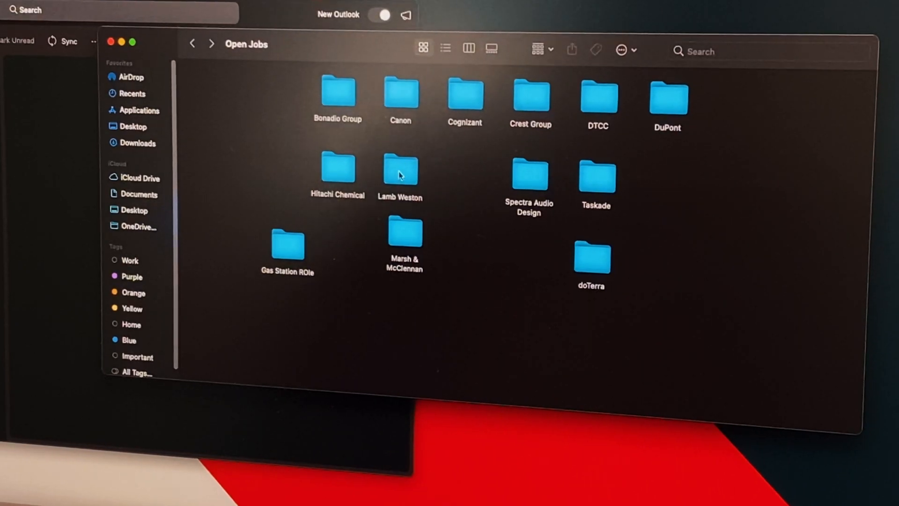
double_click(399, 169)
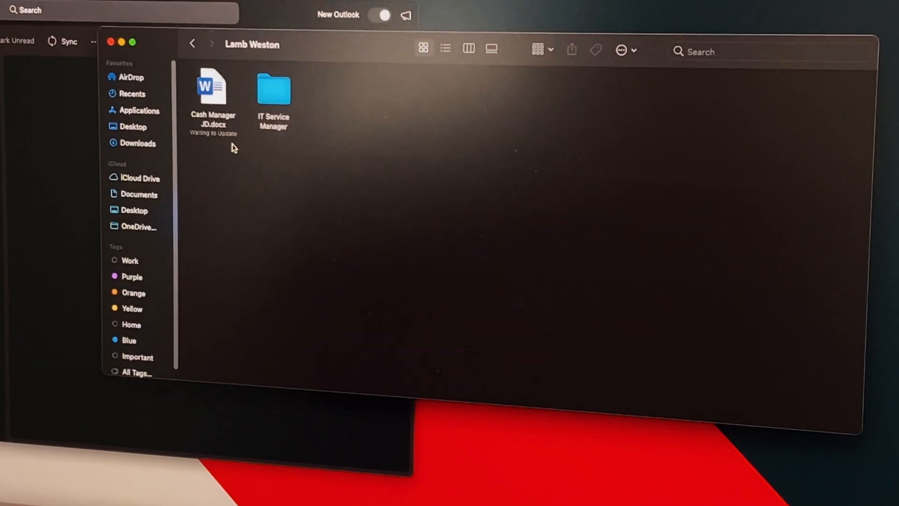
left_click(212, 86)
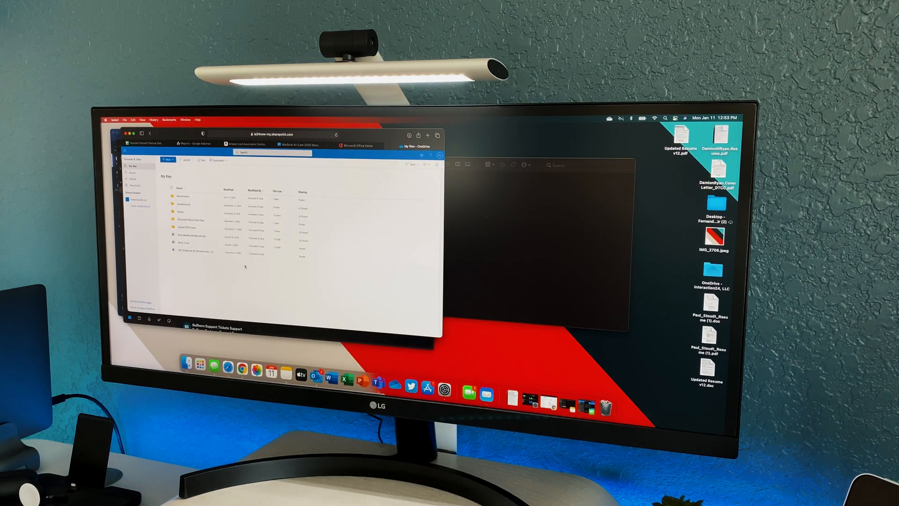
- Browse Interaction24 > Open Jobs > Lamb Weston online and get the Download option for Cash Manager JD
double_click(183, 204)
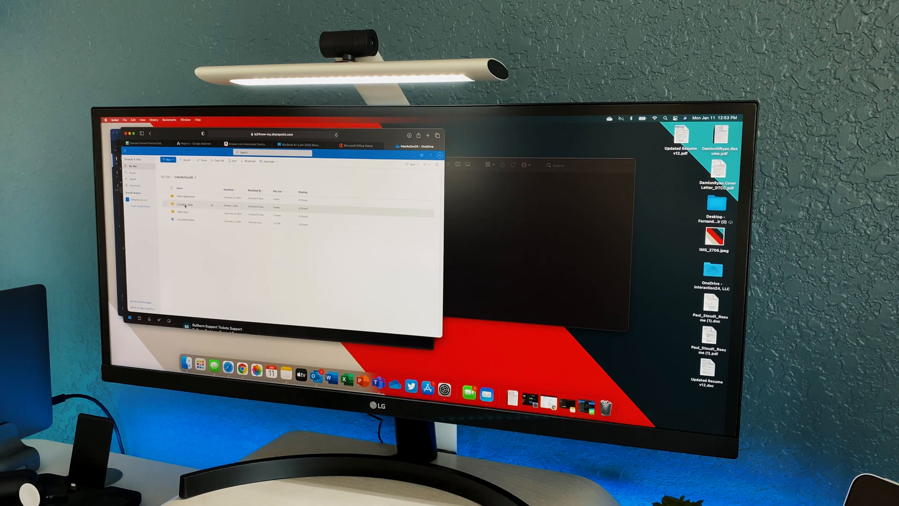
double_click(183, 212)
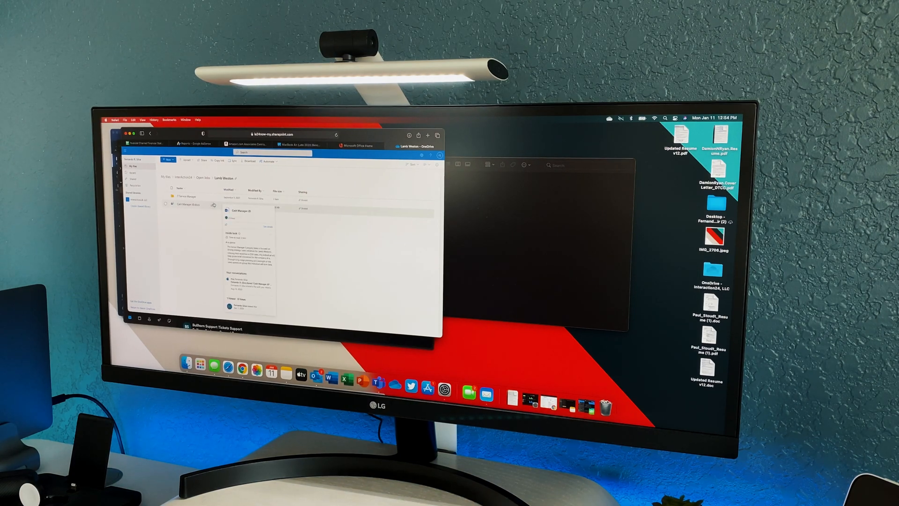
right_click(188, 204)
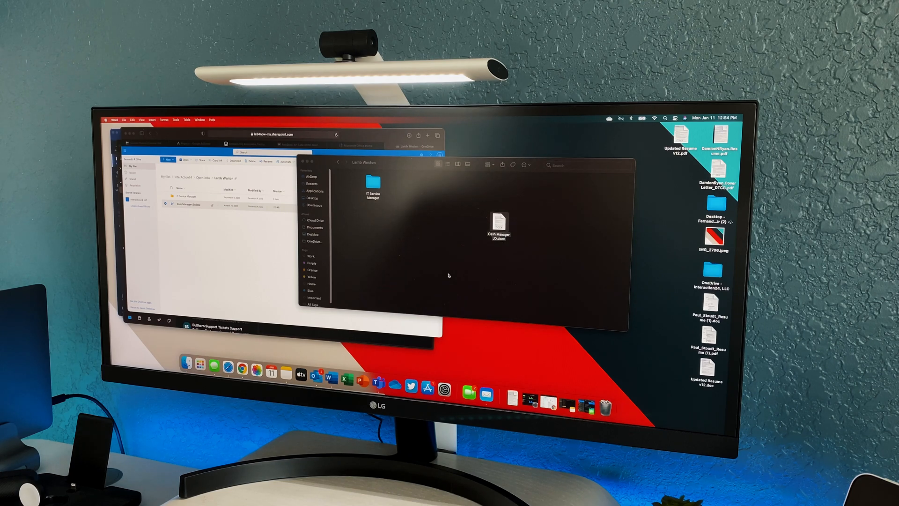
- Open the replaced Cash Manager JD.docx from the Lamb Weston folder
double_click(498, 223)
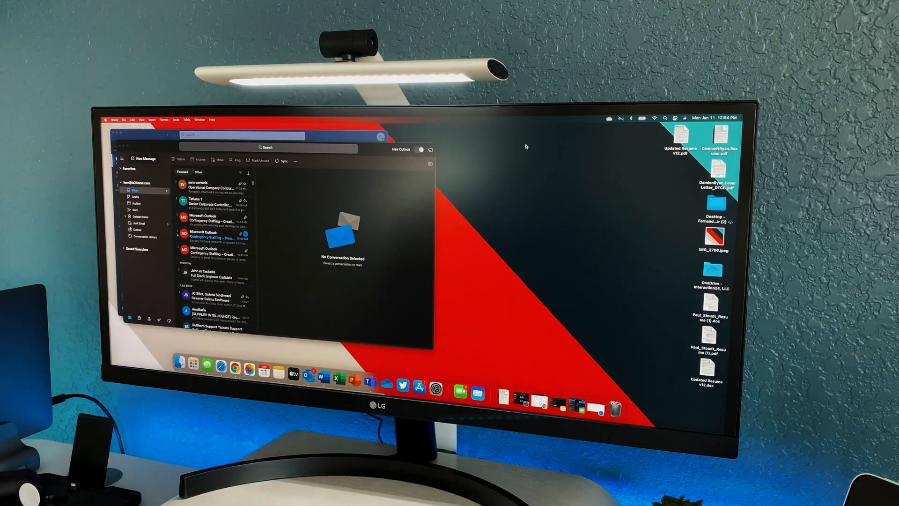
left_click(610, 119)
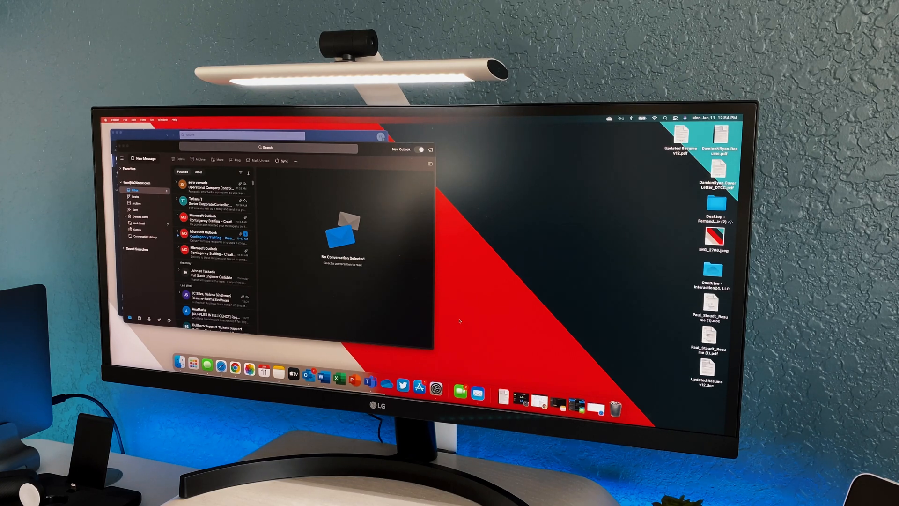
mouse_move(339, 377)
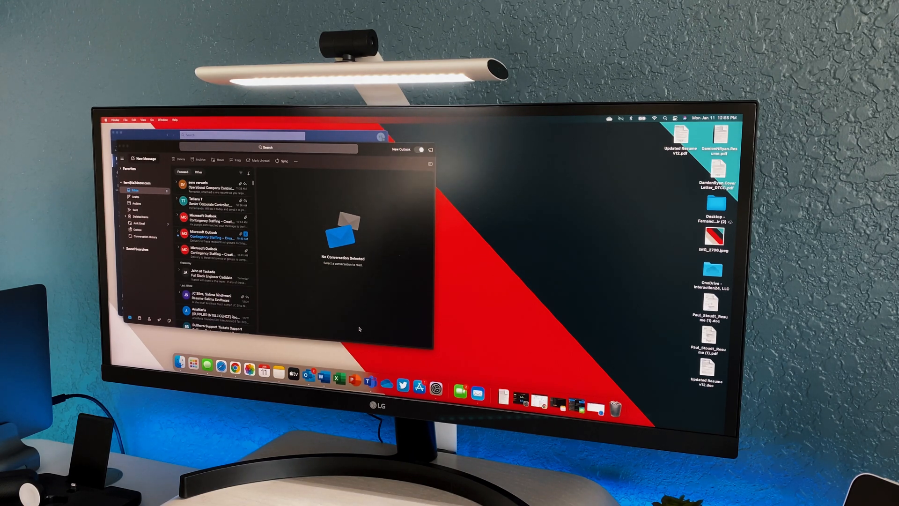
mouse_move(338, 377)
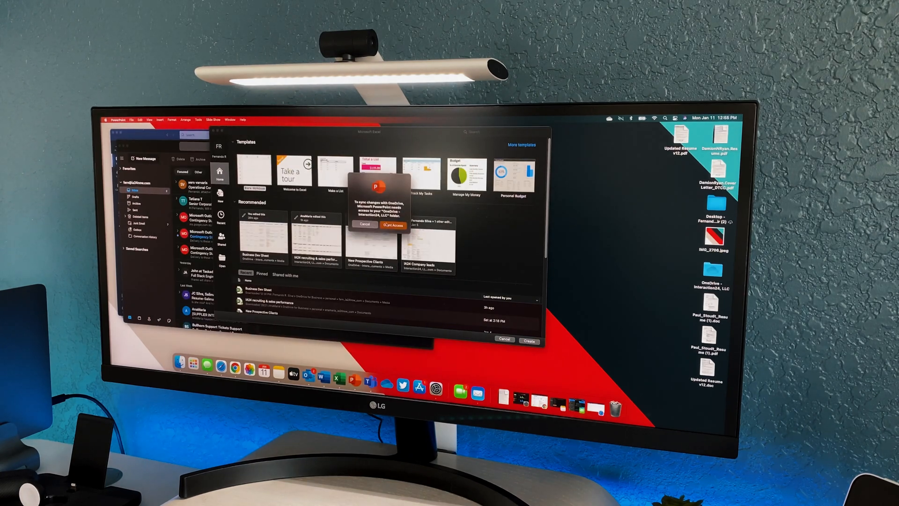
- Grant PowerPoint access to the OneDrive folder and relaunch Excel from the Dock
left_click(393, 225)
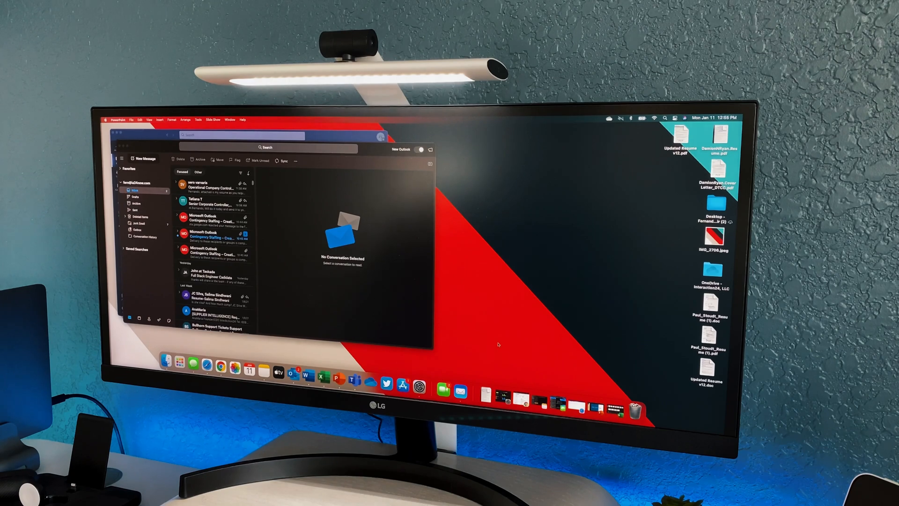
left_click(326, 378)
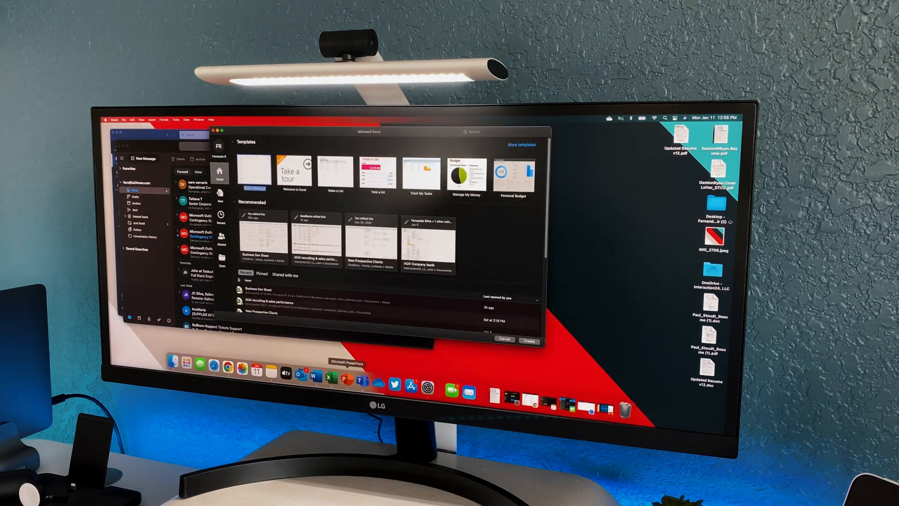